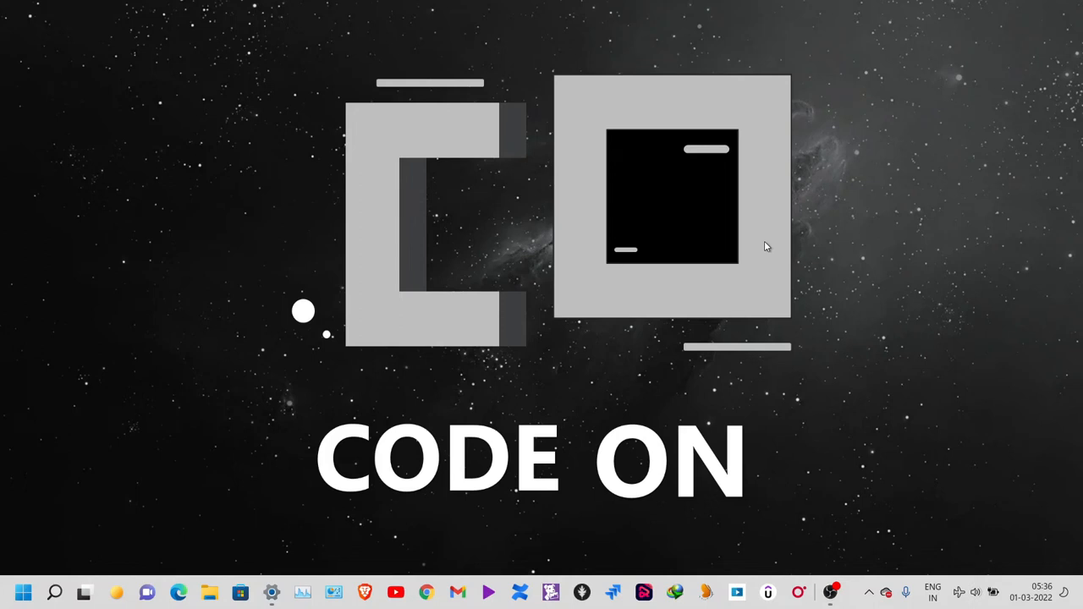
mouse_move(901, 346)
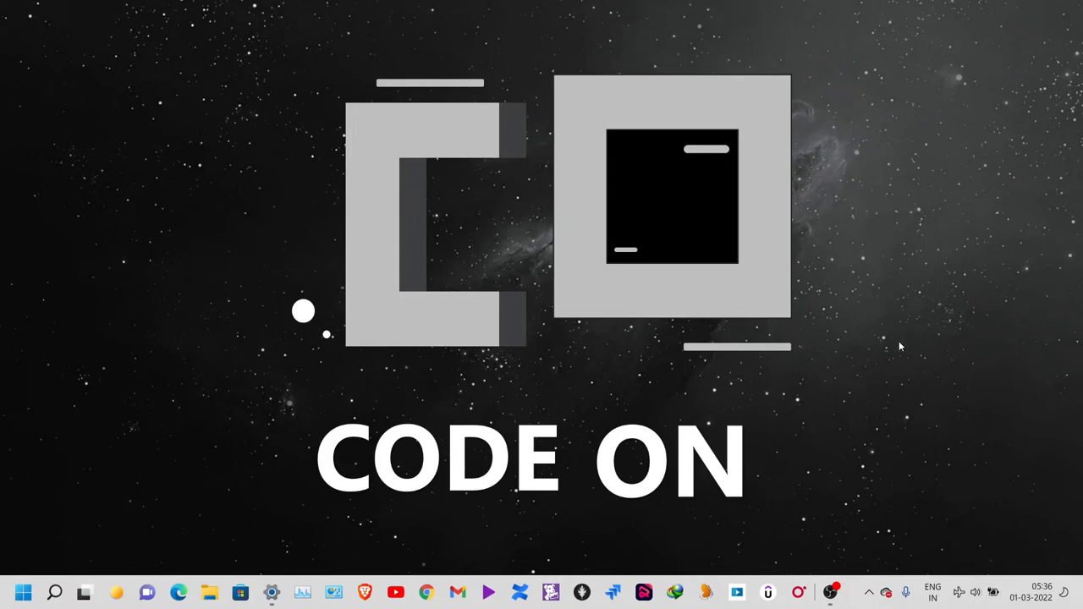
Open Adjust date and time from the taskbar clock's context menu.
left_click(1040, 585)
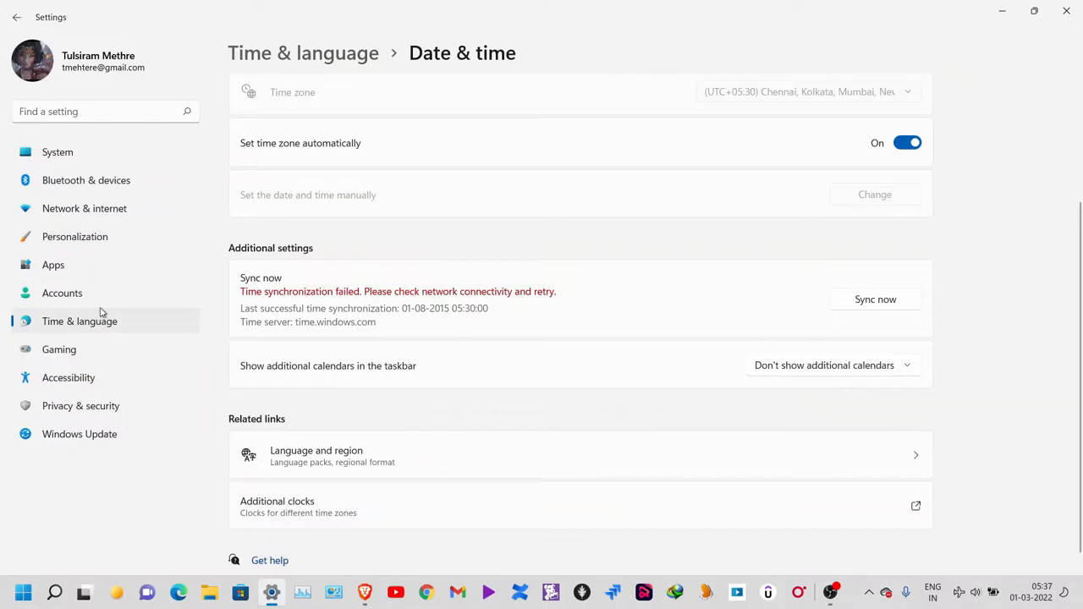
Retry clock synchronization with Sync now on the Date & time page.
left_click(16, 17)
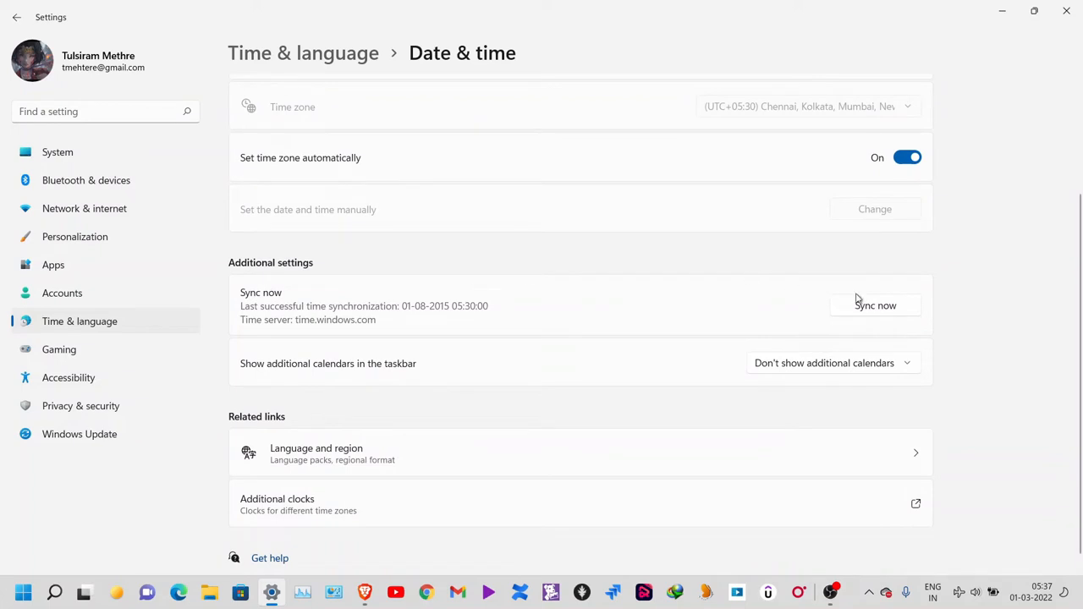
left_click(876, 305)
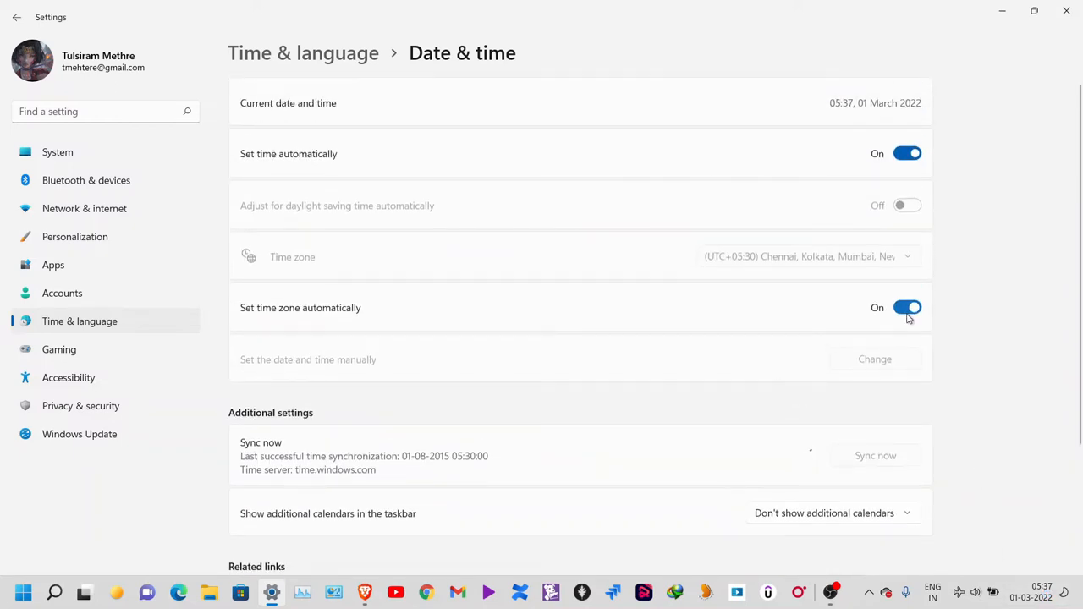
mouse_move(908, 136)
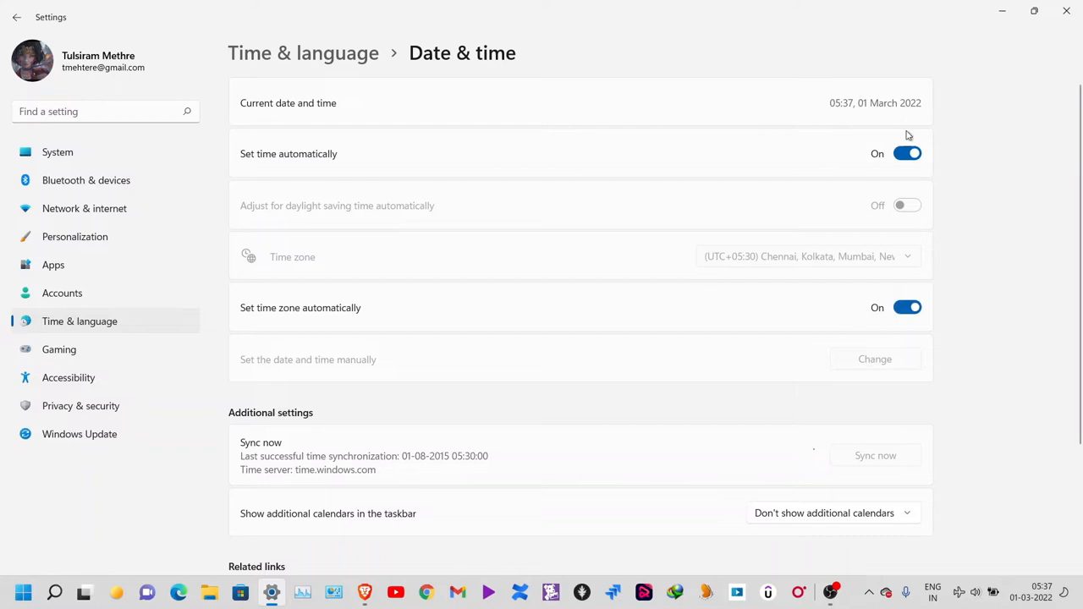
scroll("down", 3)
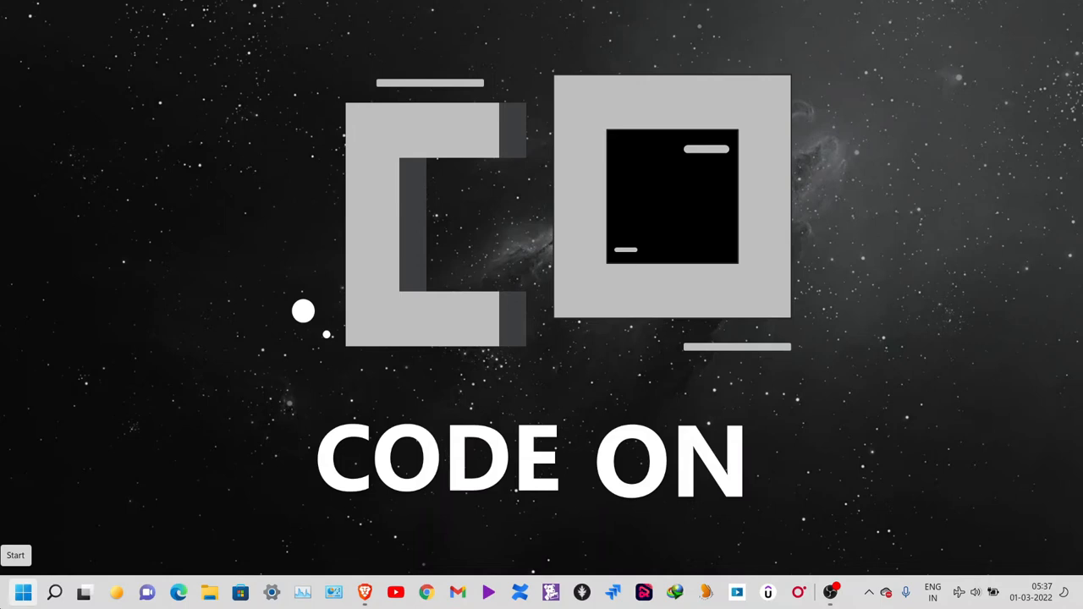
Search Start for 'control Panel' and launch the Control Panel app.
left_click(23, 592)
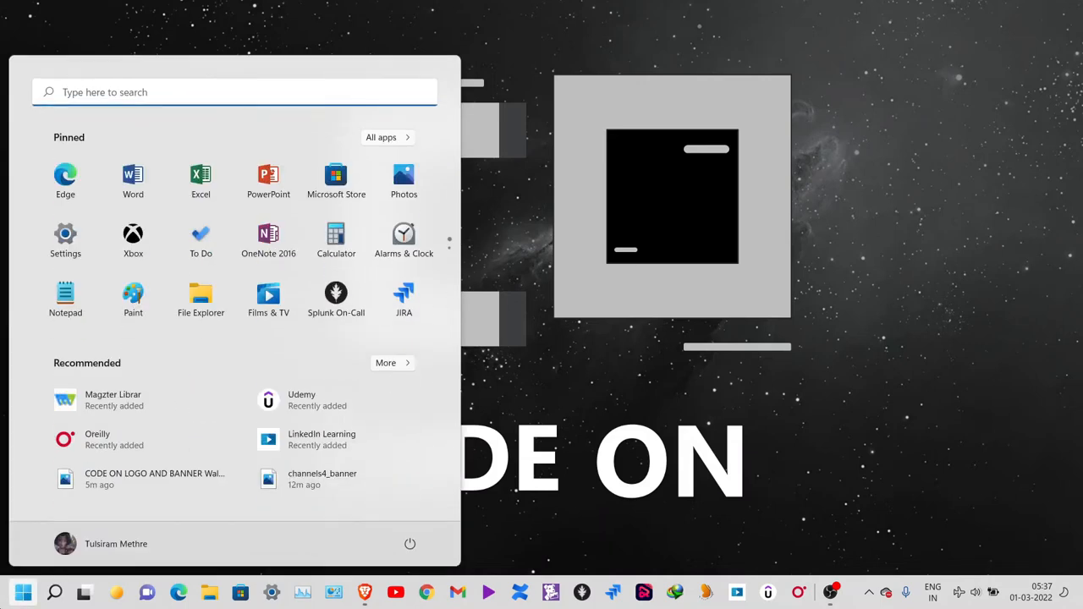
type("control Panel")
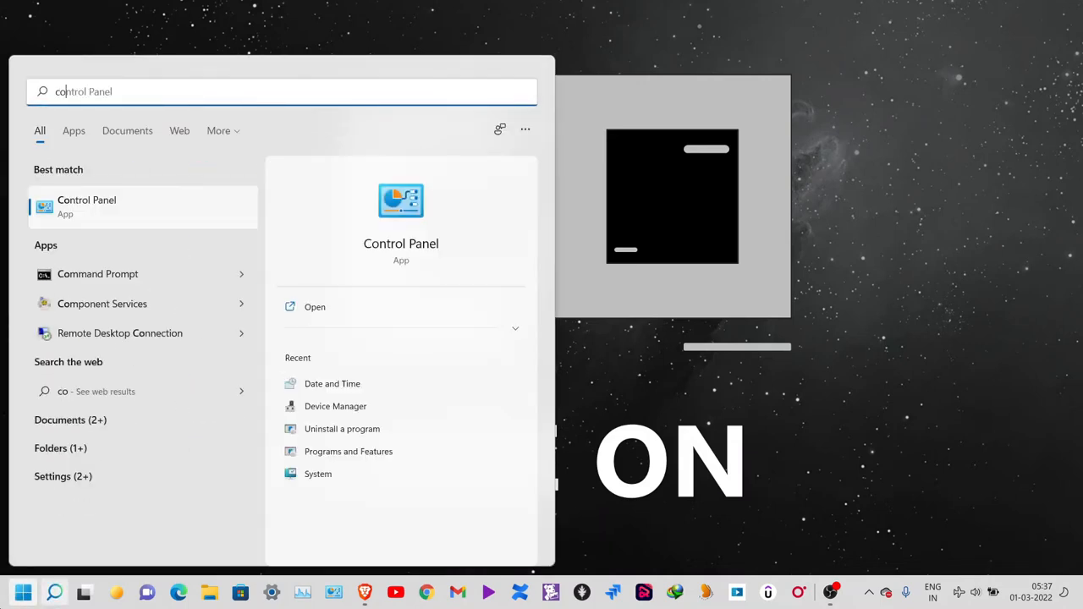
left_click(86, 206)
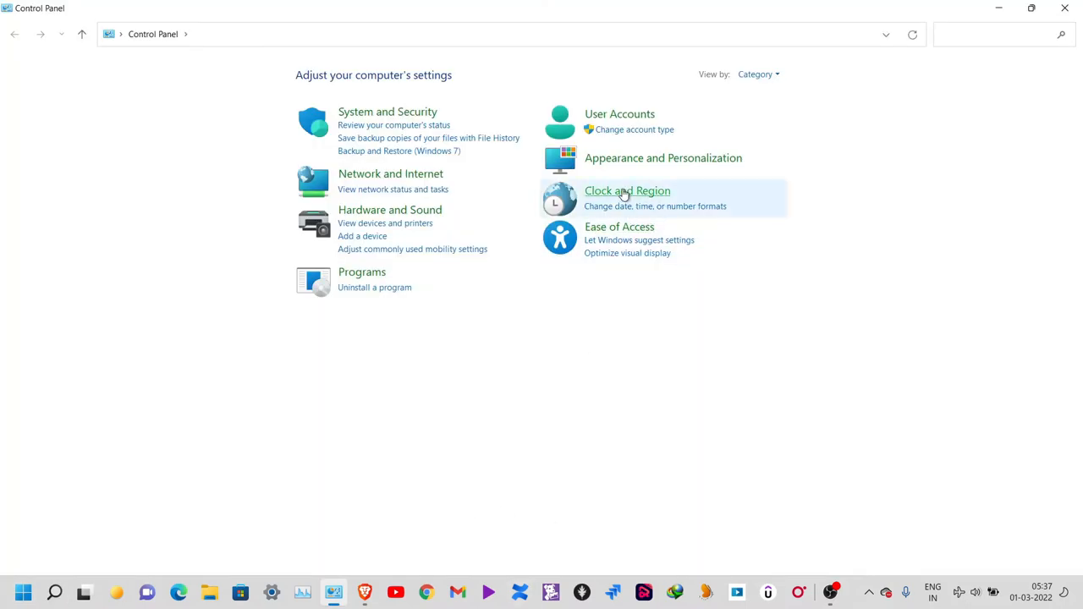
Go to Clock and Region > Date and Time > Internet Time and open Change settings.
left_click(627, 190)
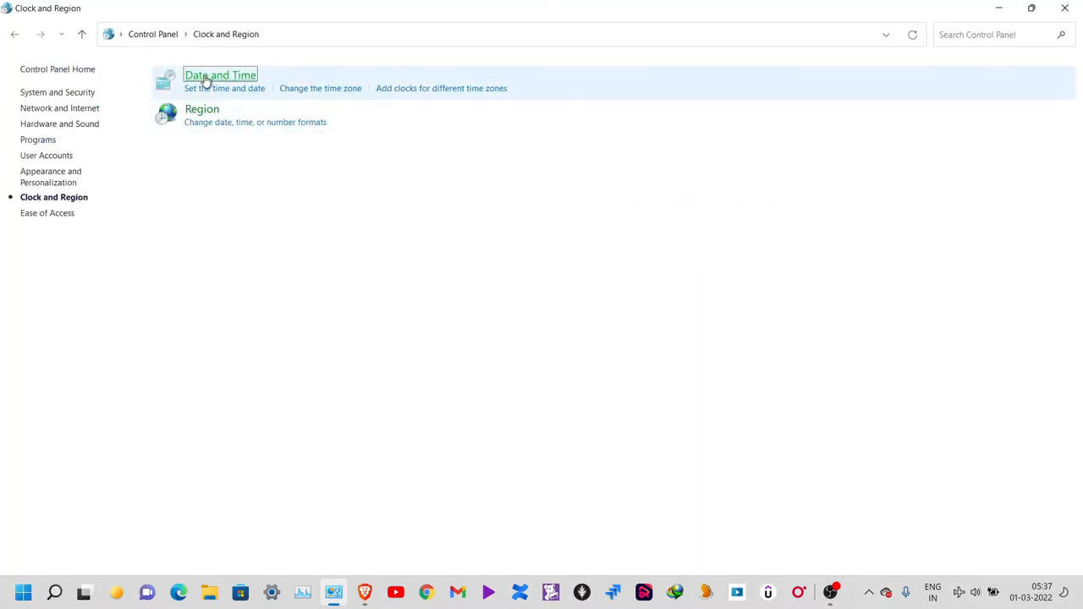
left_click(220, 75)
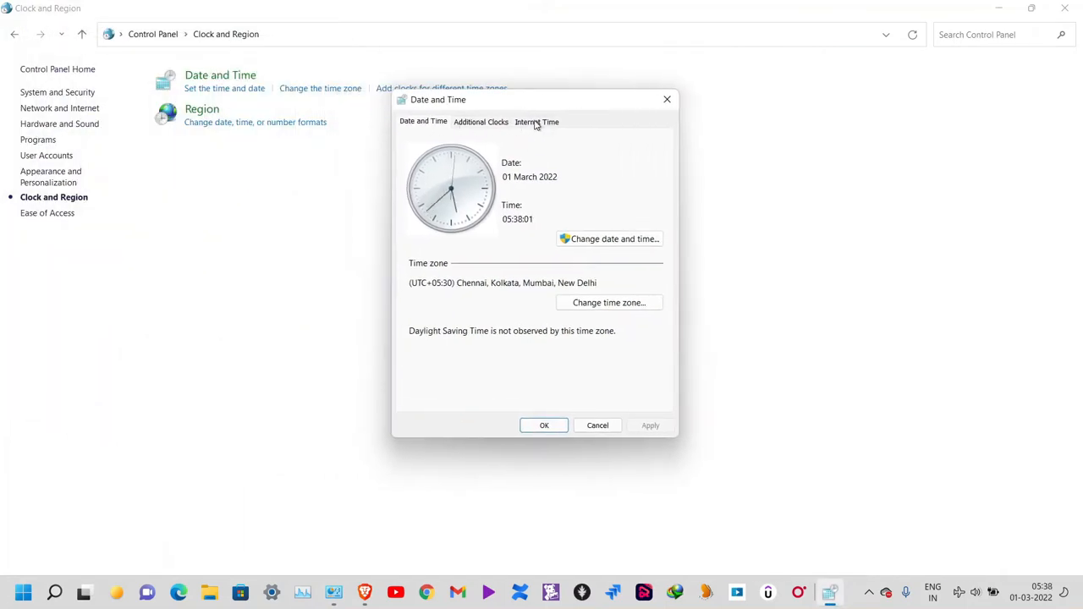
left_click(537, 121)
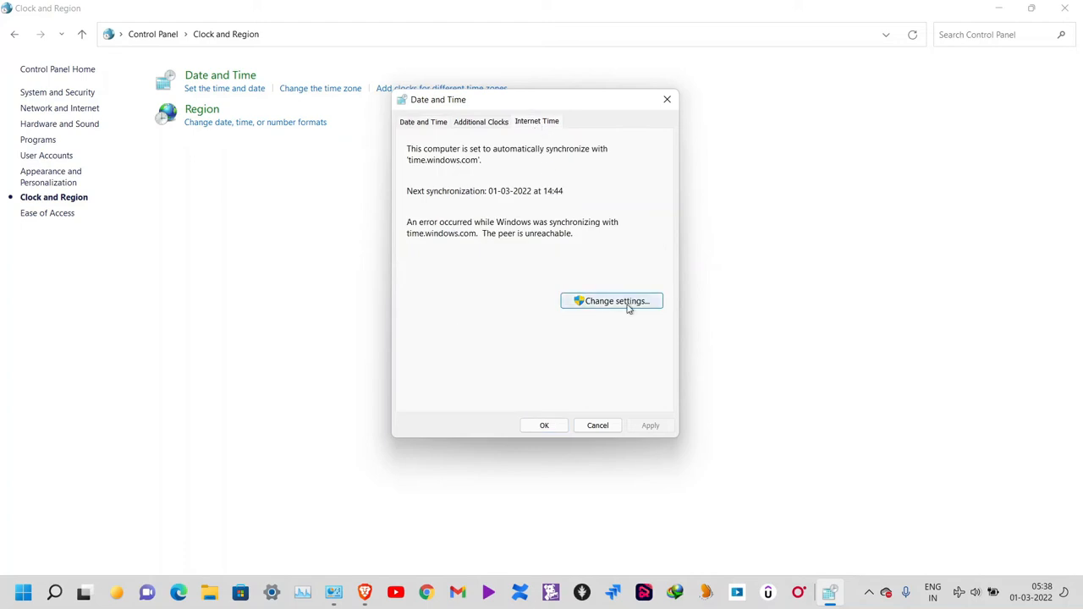
left_click(611, 301)
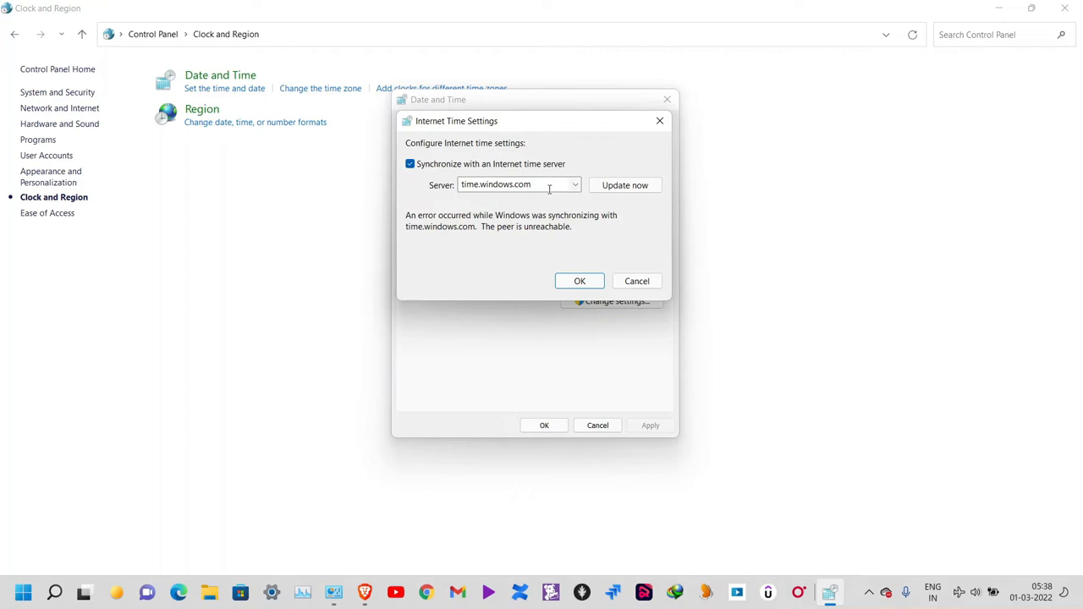
Set the Internet time server to time.nist.gov, update now, and confirm with OK.
left_click(624, 184)
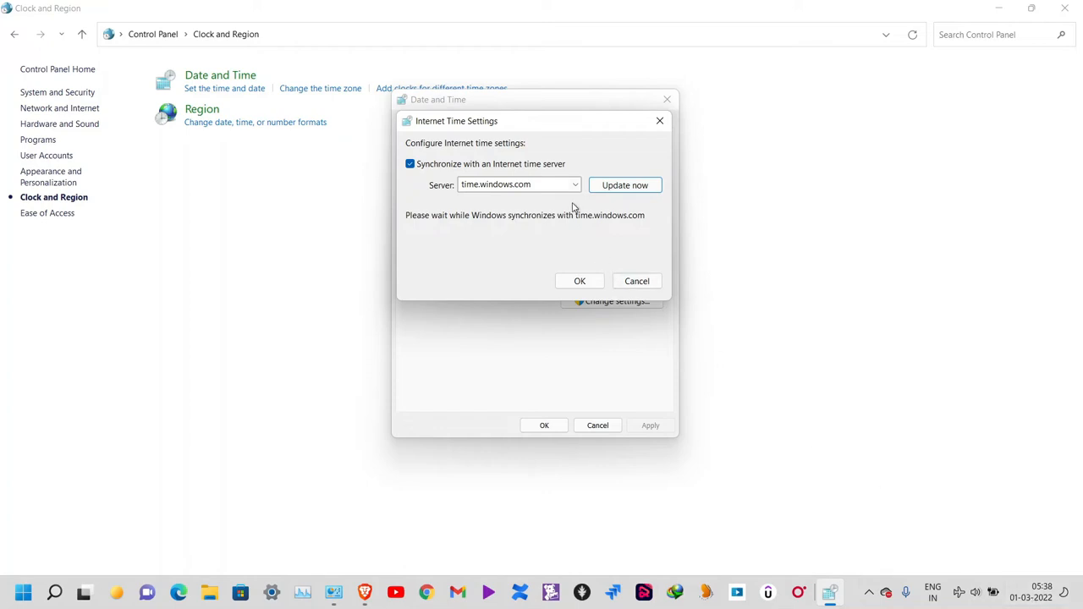
left_click(575, 184)
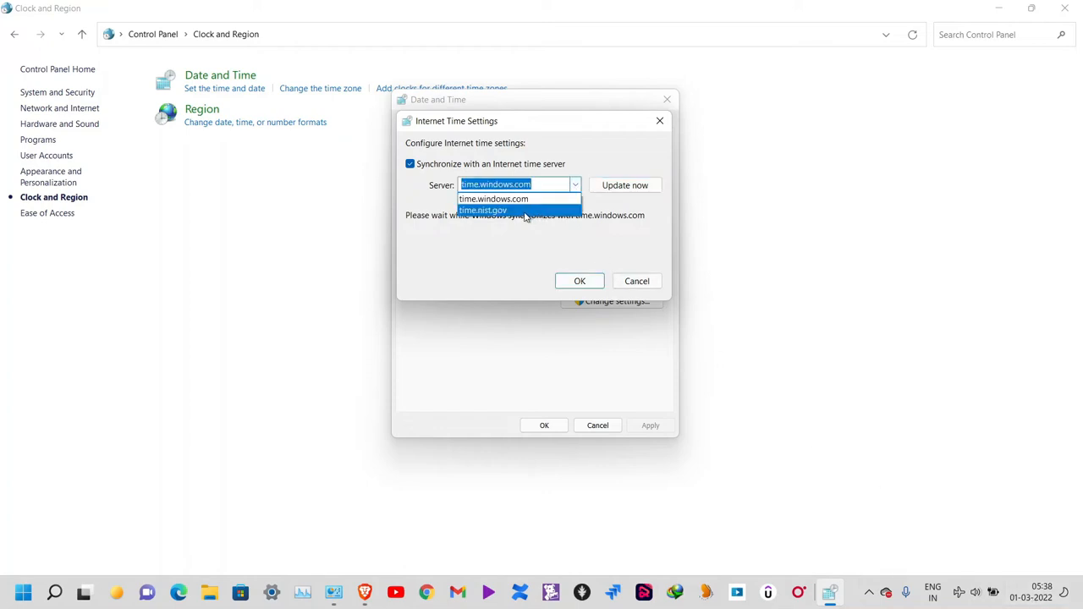
left_click(482, 210)
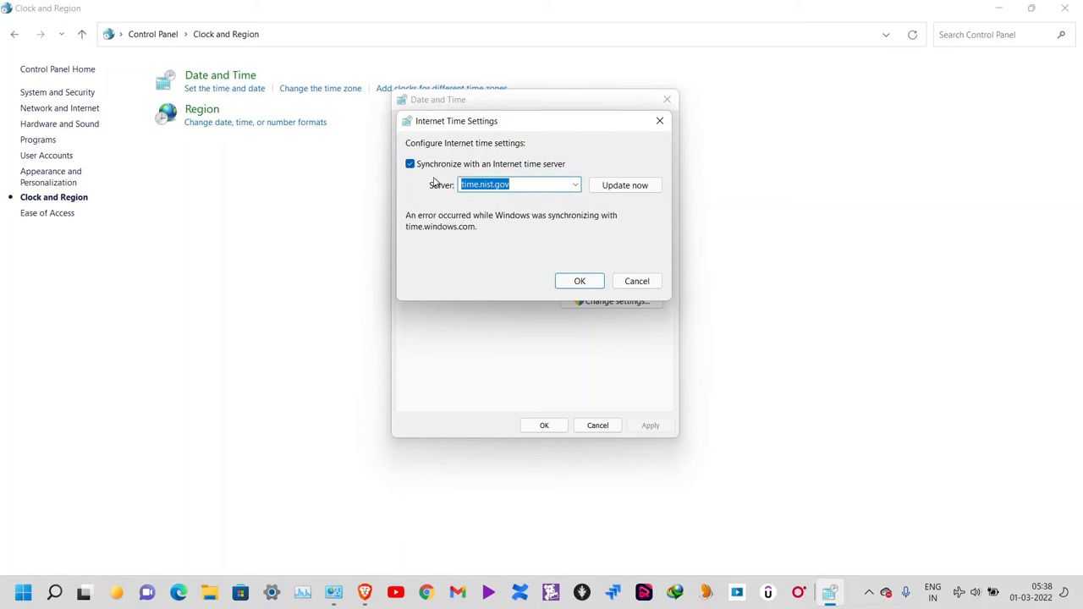
mouse_move(523, 226)
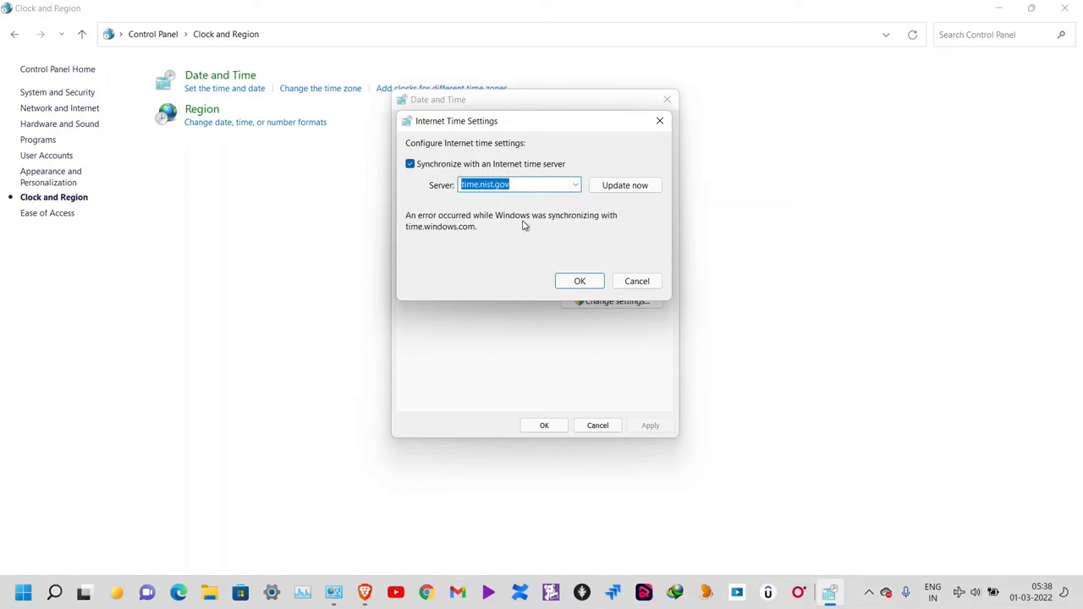
left_click(625, 185)
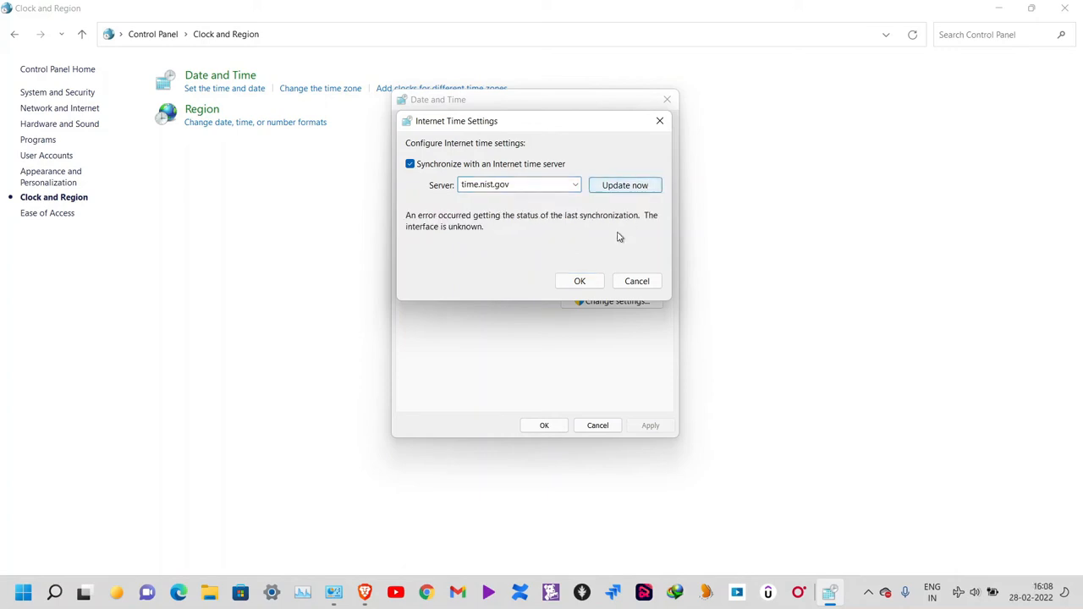
left_click(580, 281)
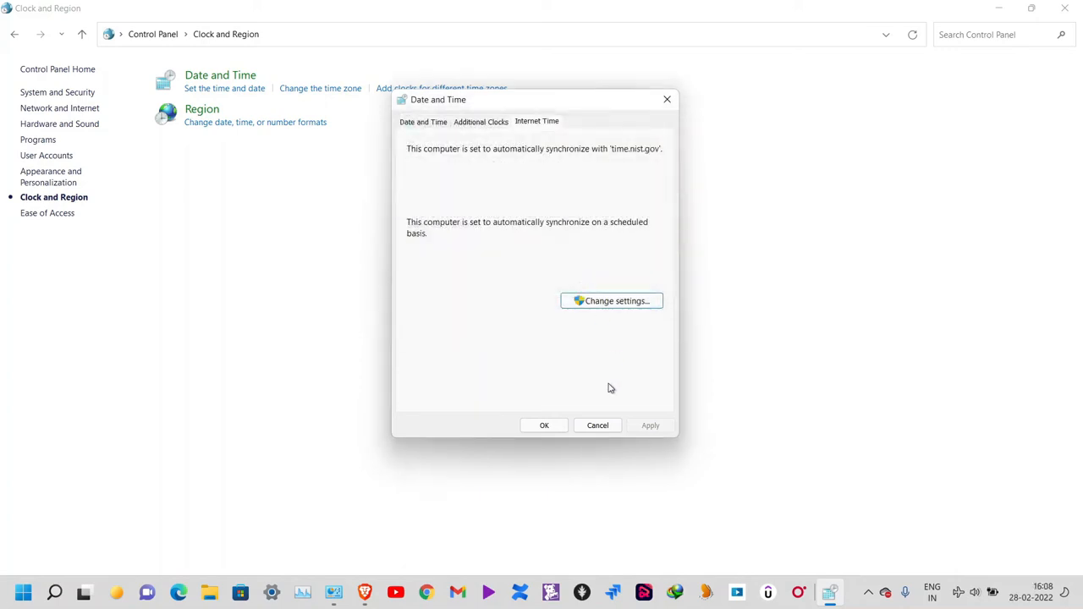
Confirm the Date and Time dialog with OK.
left_click(544, 425)
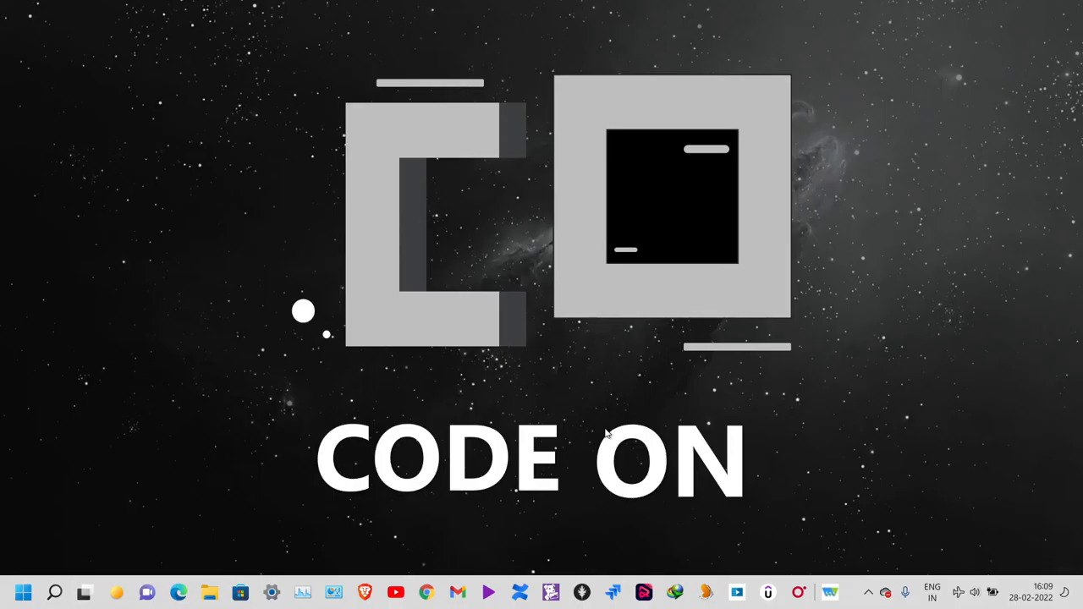
mouse_move(606, 415)
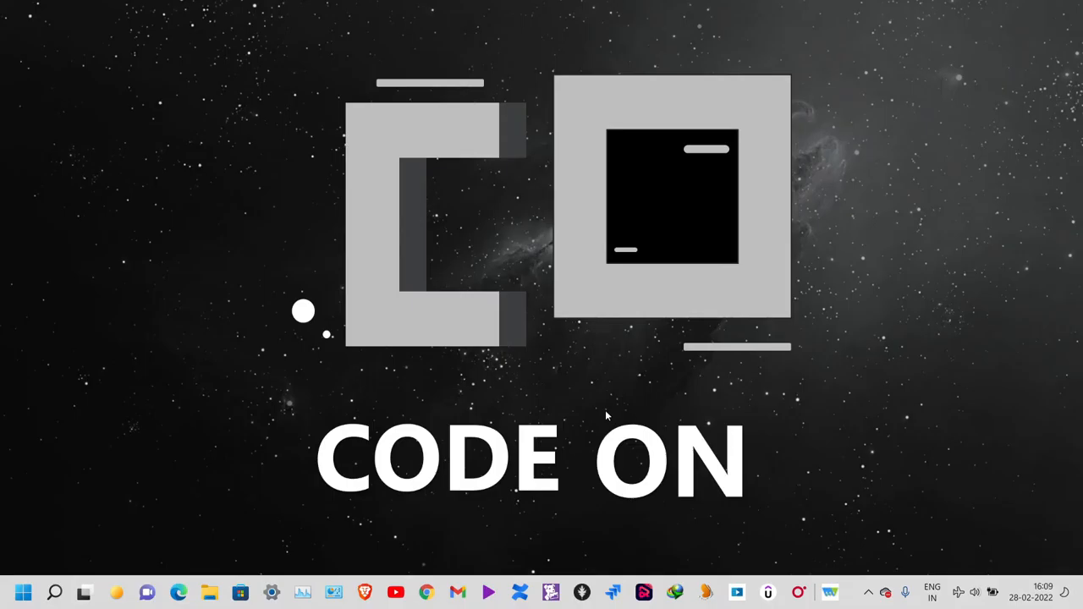